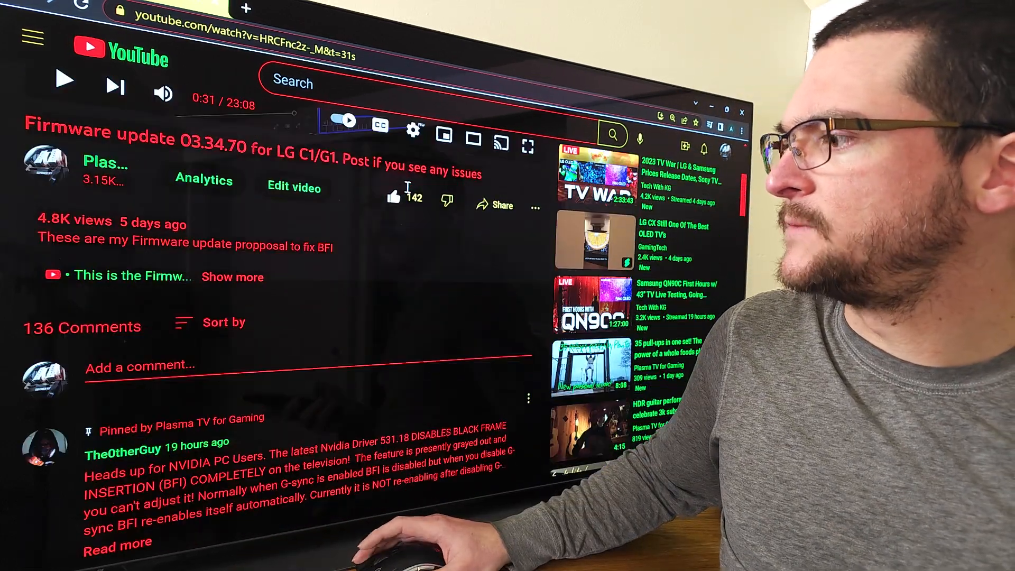
# Scroll the comments down to the pinned reply about disabling auto low latency mode.
pyautogui.scroll(-3)
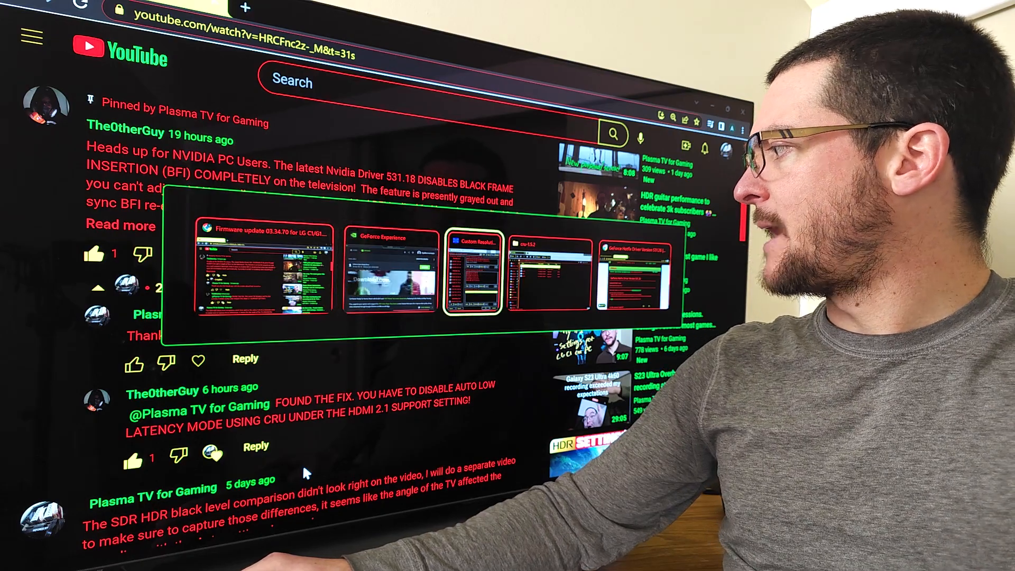
# Review the HDMI 2.x Support block's features in CRU and cancel out of the dialog.
pyautogui.click(474, 277)
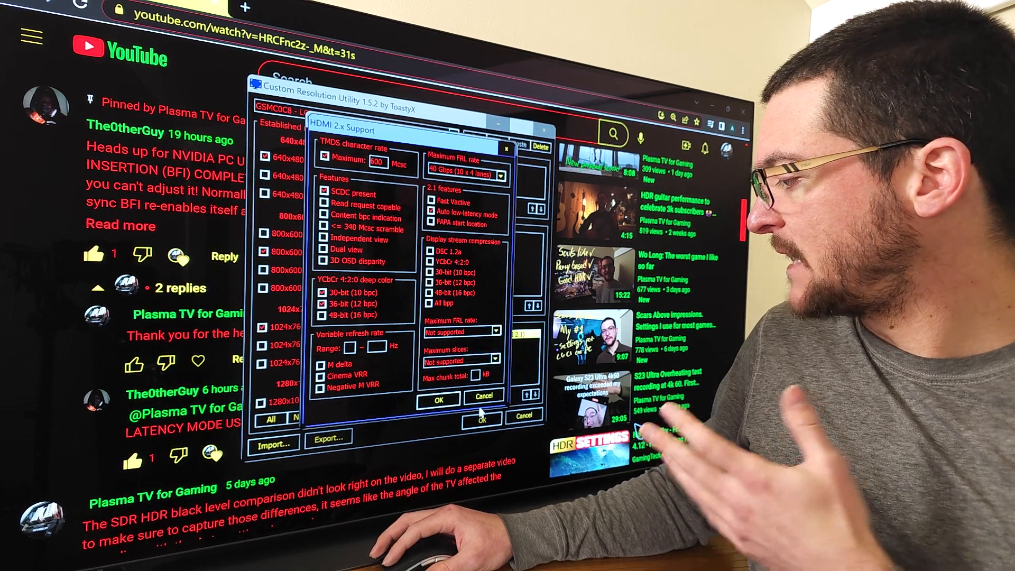
pyautogui.click(439, 400)
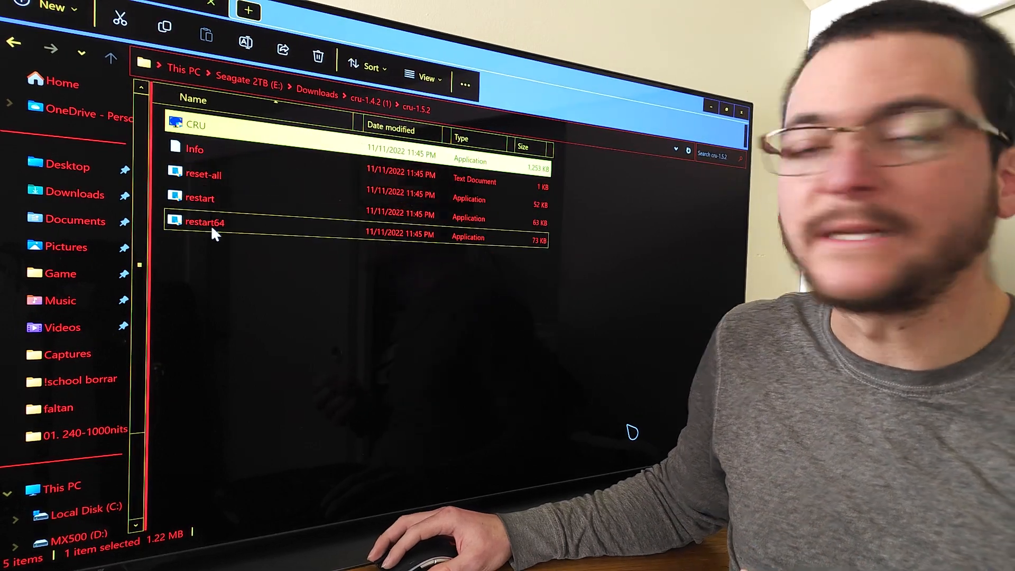
pyautogui.moveTo(214, 232)
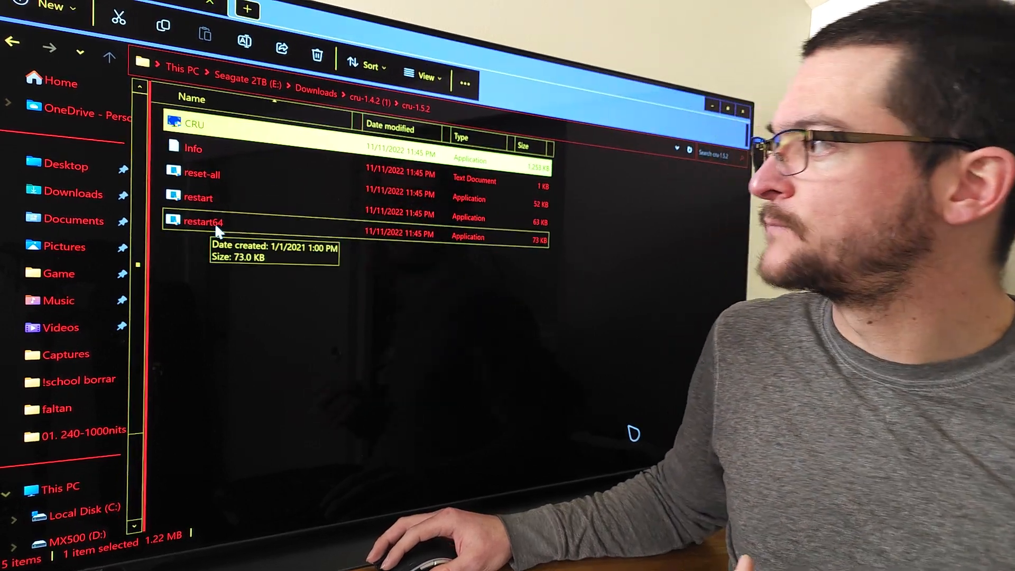
pyautogui.moveTo(194, 200)
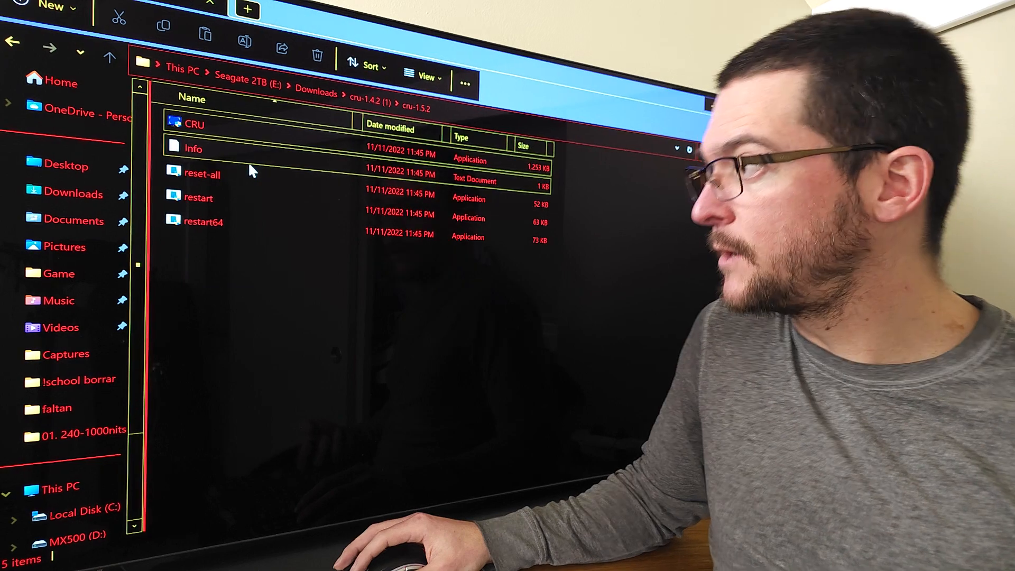
pyautogui.moveTo(216, 181)
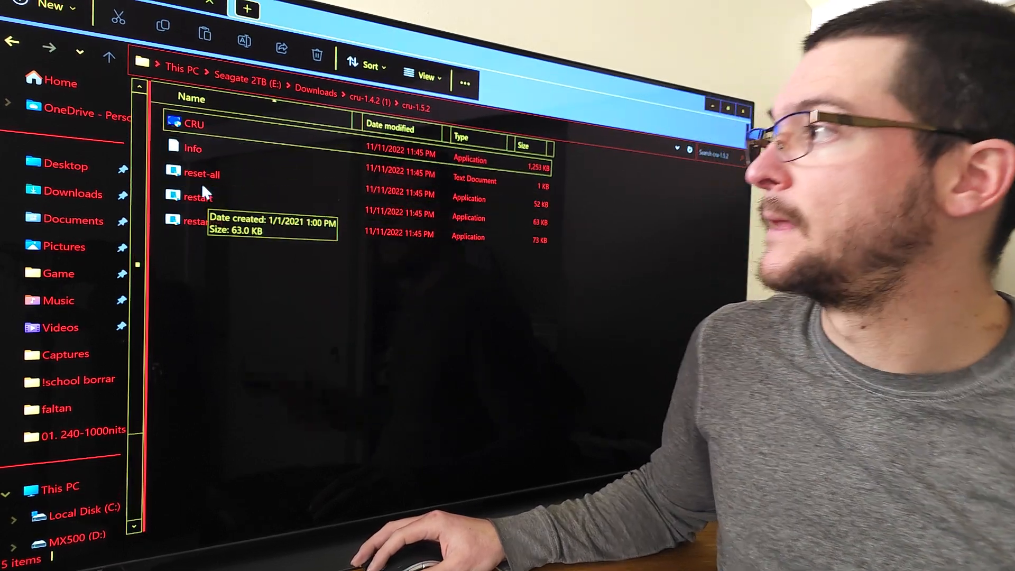
# Launch CRU.exe and approve the User Account Control prompt.
pyautogui.doubleClick(195, 124)
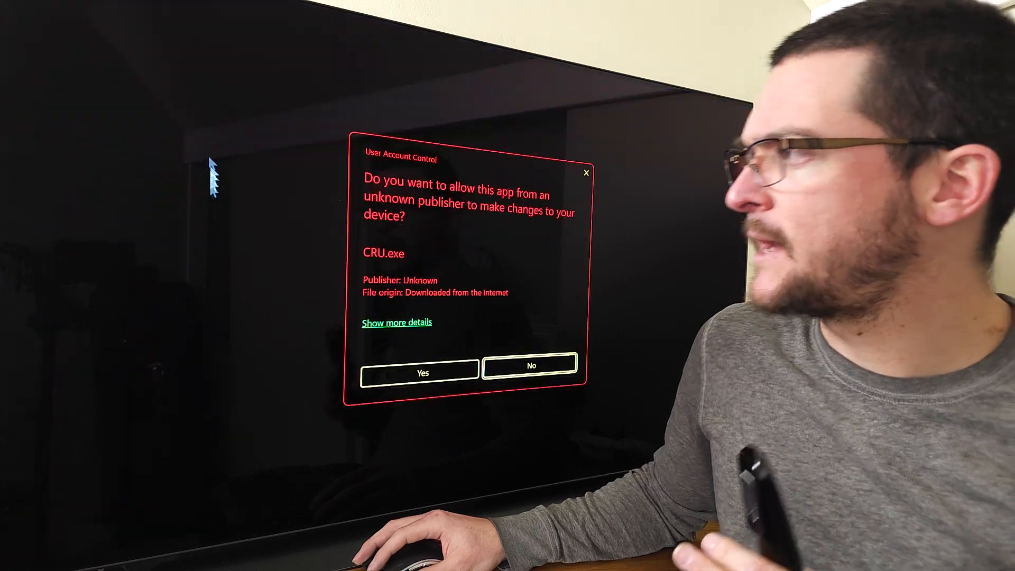
pyautogui.click(423, 373)
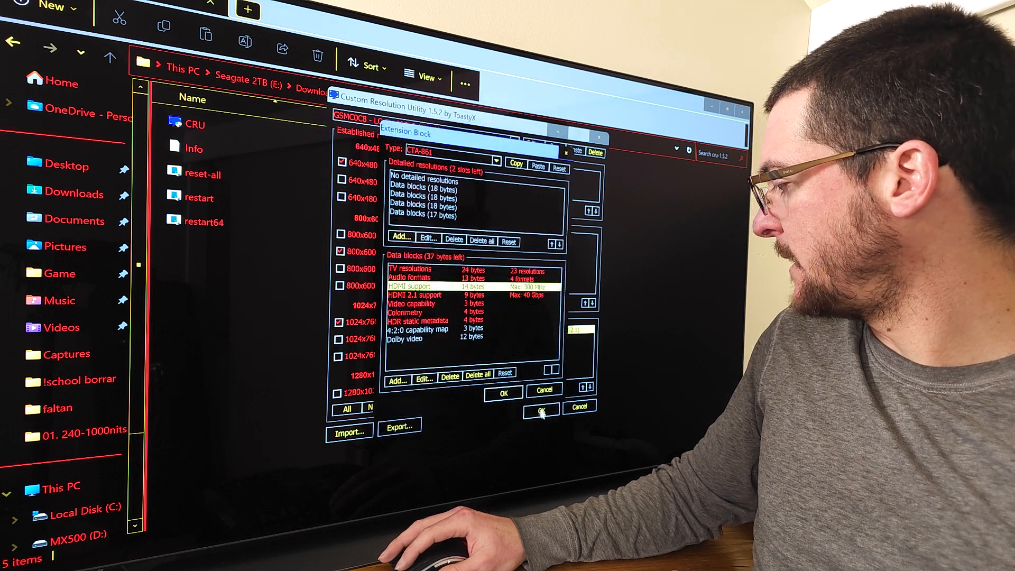
# Confirm OK to save the LG TV's extension block changes and exit CRU.
pyautogui.click(543, 409)
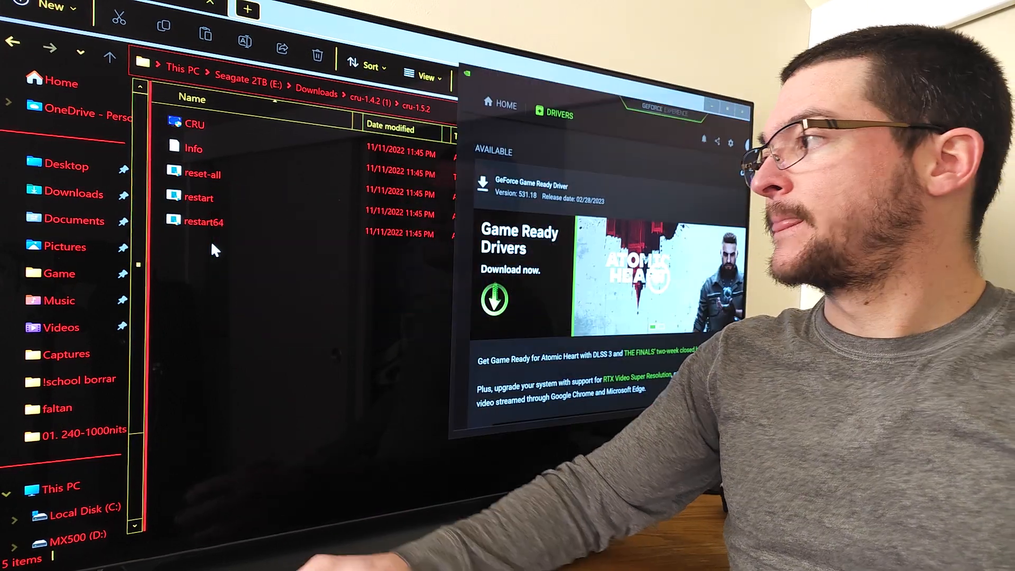
# Switch from GeForce Experience's 531.18 driver page back to the YouTube comments.
pyautogui.press('alt+tab')
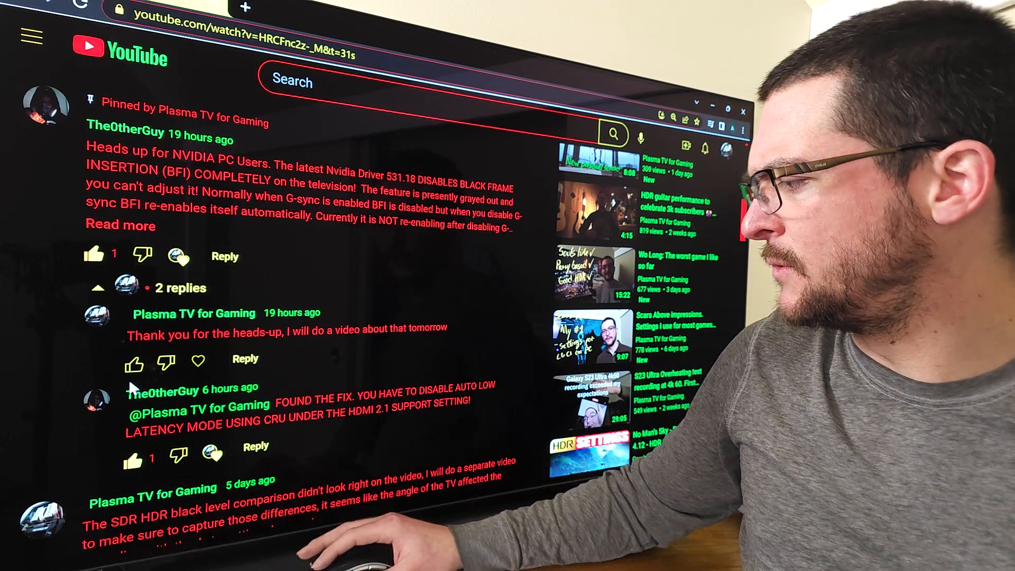
# Bring NVIDIA Control Panel's Manage 3D Settings page to the front.
pyautogui.click(250, 518)
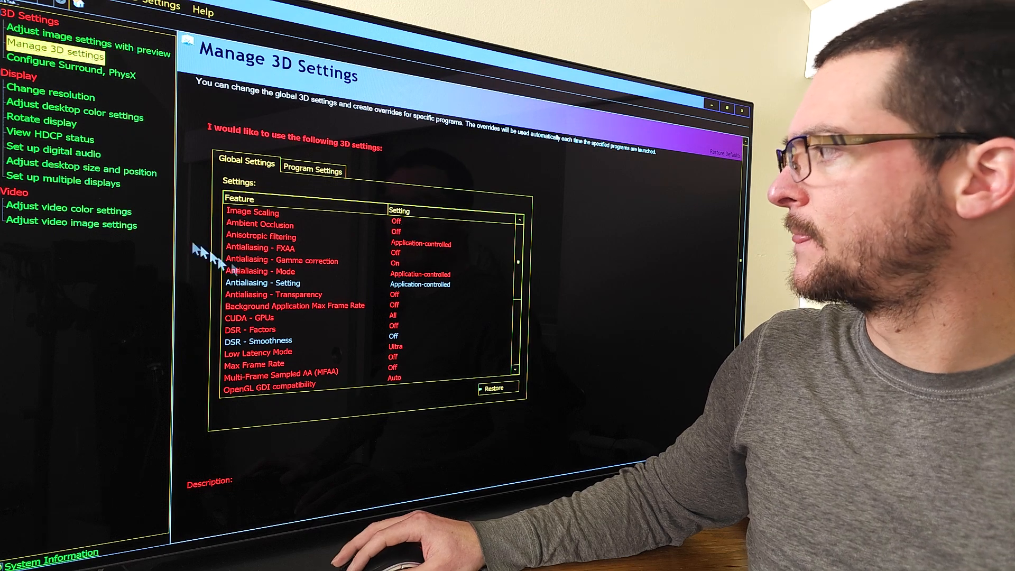
pyautogui.click(263, 237)
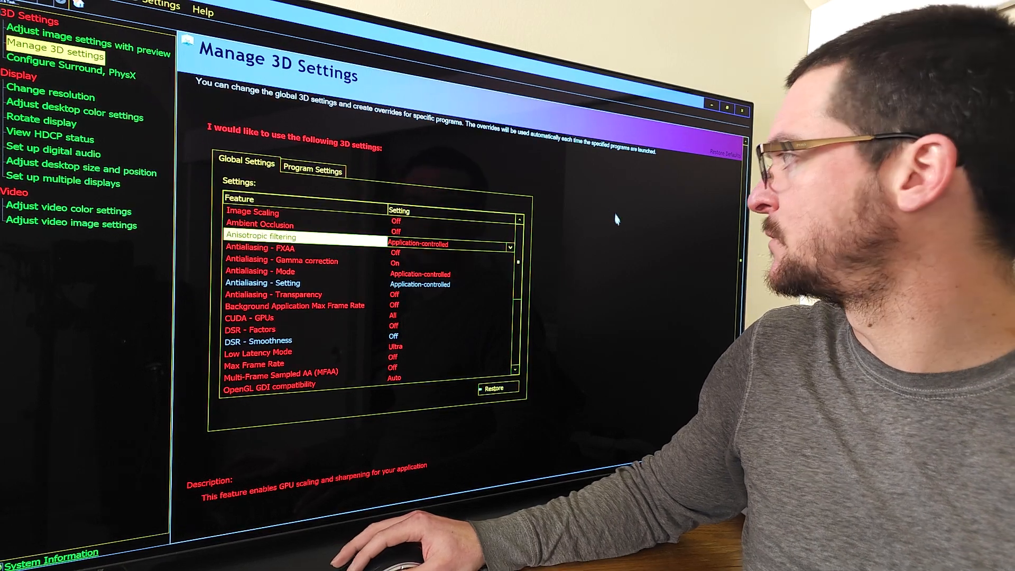
pyautogui.scroll(-3)
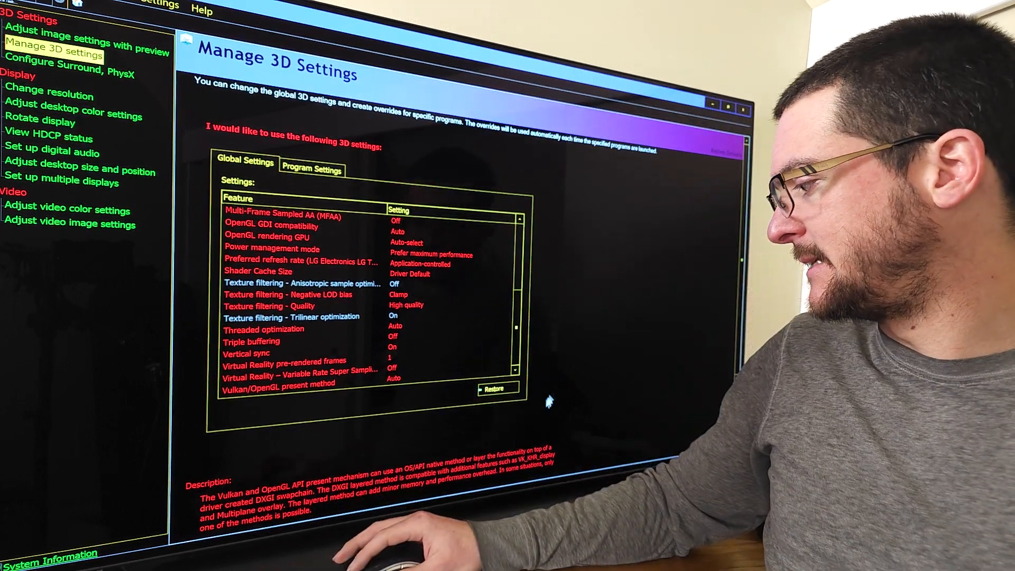
# Launch MSI Afterburner, approve its UAC prompt, and return to the 3D settings.
pyautogui.click(233, 514)
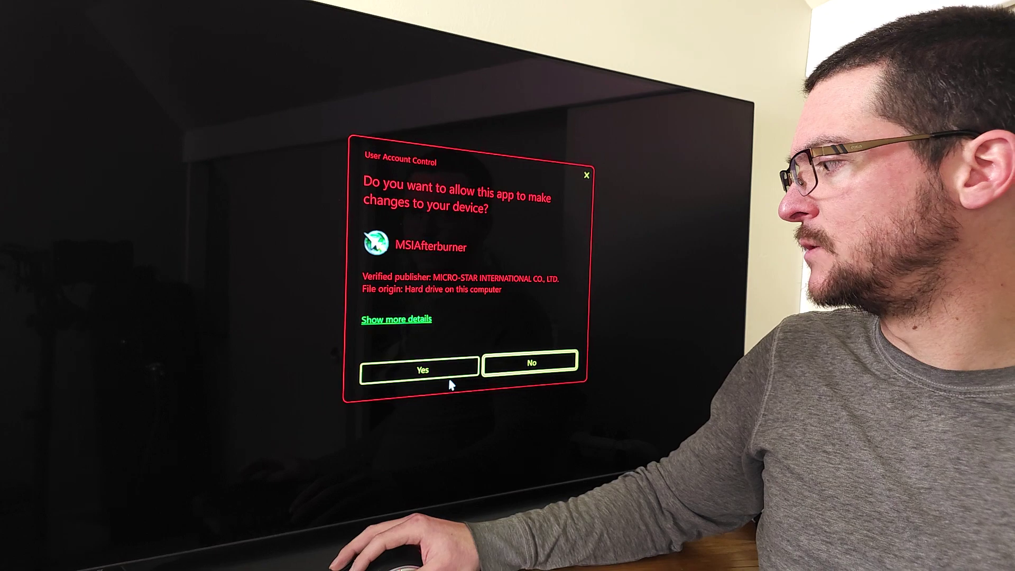
pyautogui.click(423, 368)
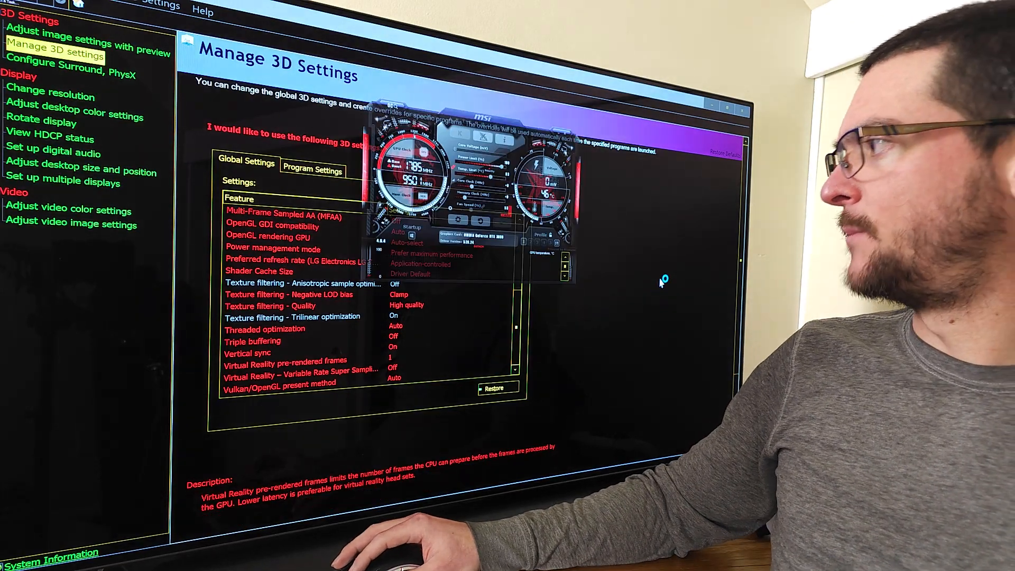
pyautogui.click(232, 510)
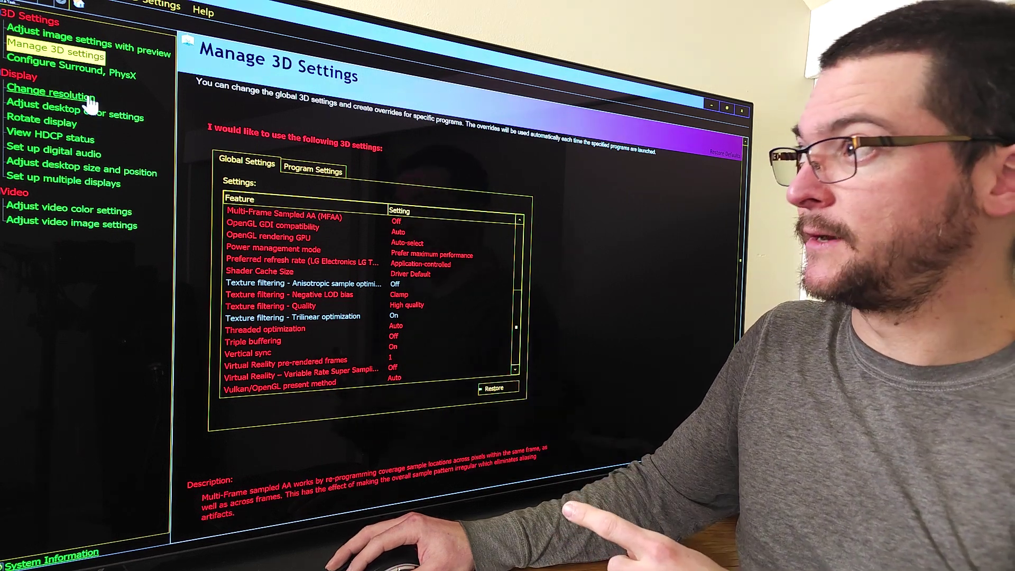
# Go to Change Resolution to see the LG TV's resolution list and 120Hz refresh rate.
pyautogui.click(51, 95)
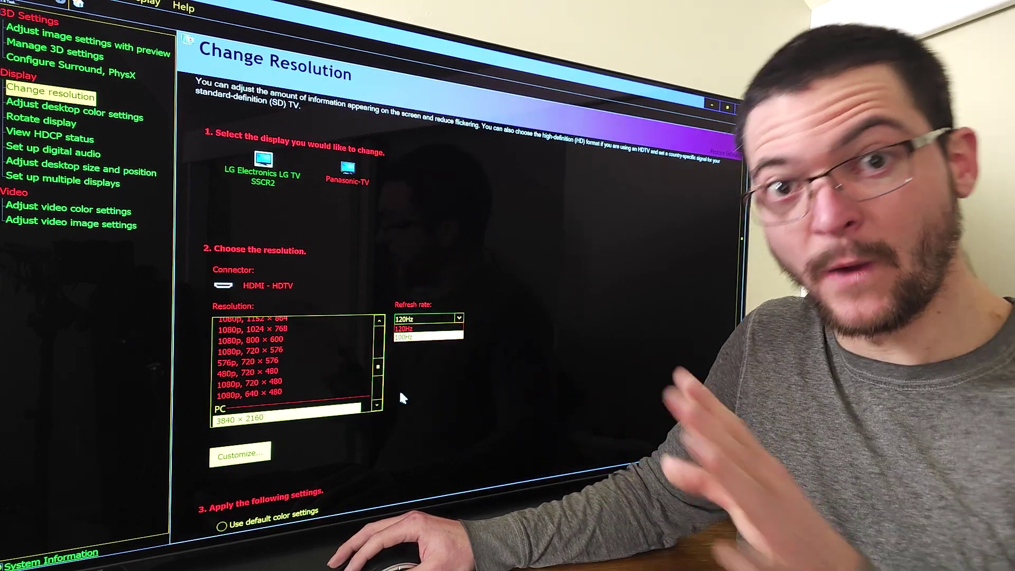
# Leave the refresh rate at 120Hz and return to Manage 3D Settings.
pyautogui.click(422, 328)
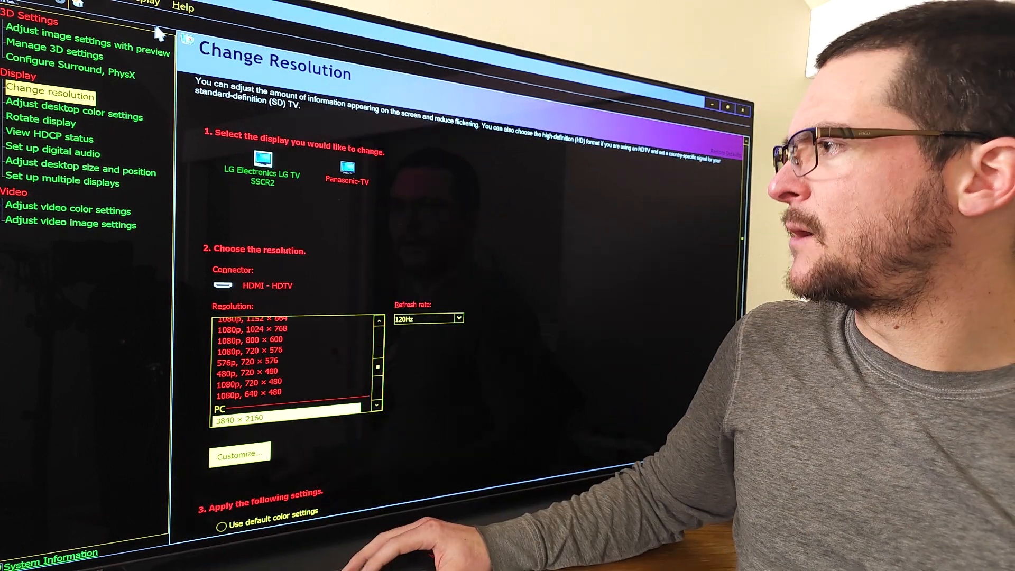
pyautogui.click(55, 53)
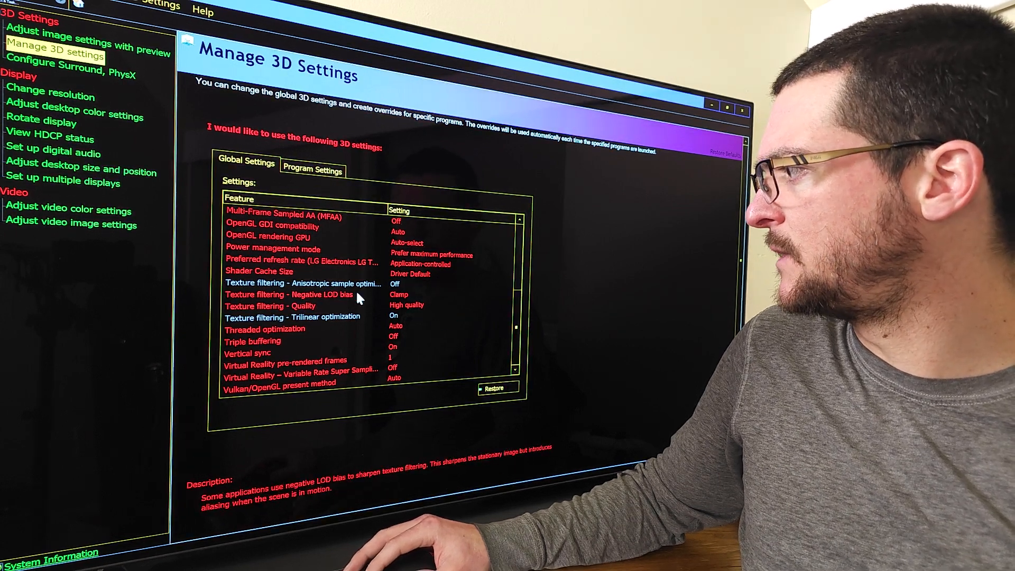
pyautogui.click(269, 306)
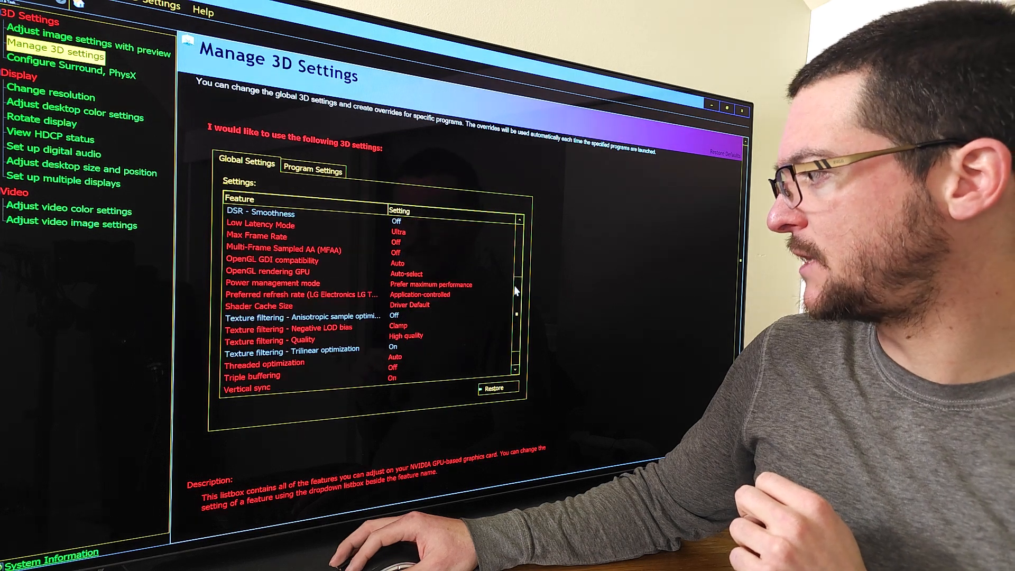
# Scroll the Global Settings list to Image Scaling showing Off with 30% sharpening.
pyautogui.scroll(-3)
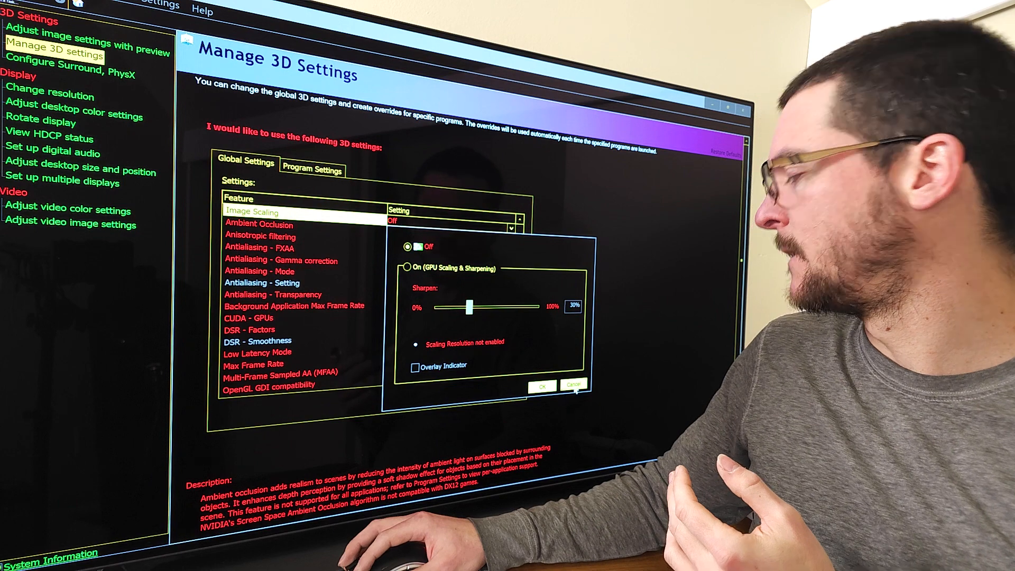
# Leave Image Scaling unchanged and show the DSR Factors list of DL and legacy scaling factors.
pyautogui.click(543, 385)
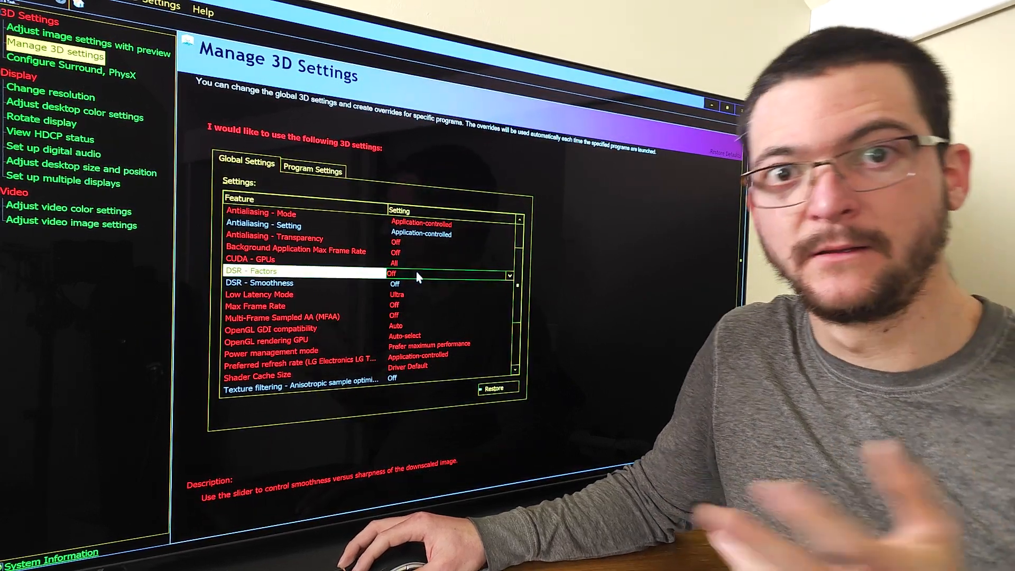
pyautogui.click(508, 275)
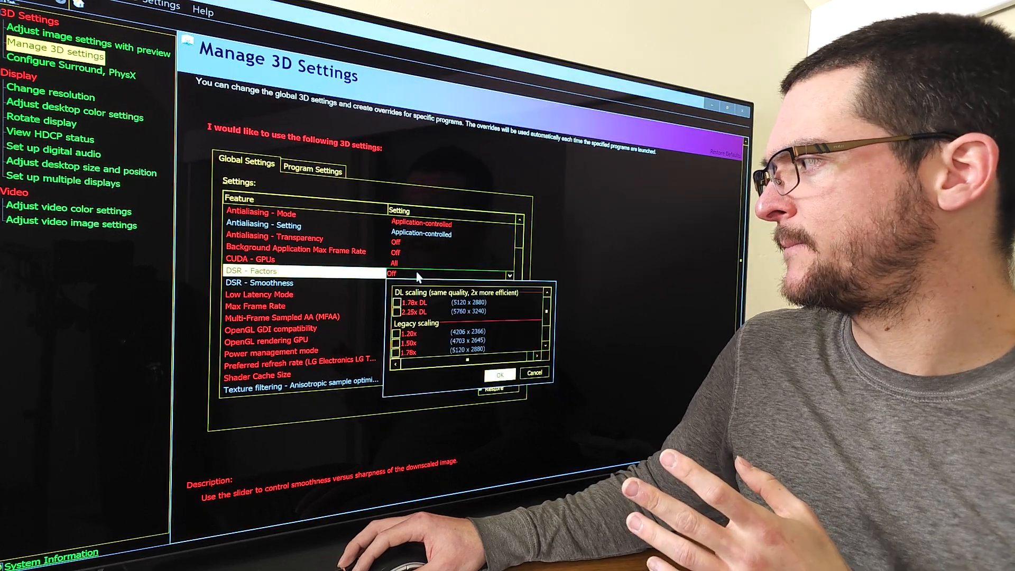